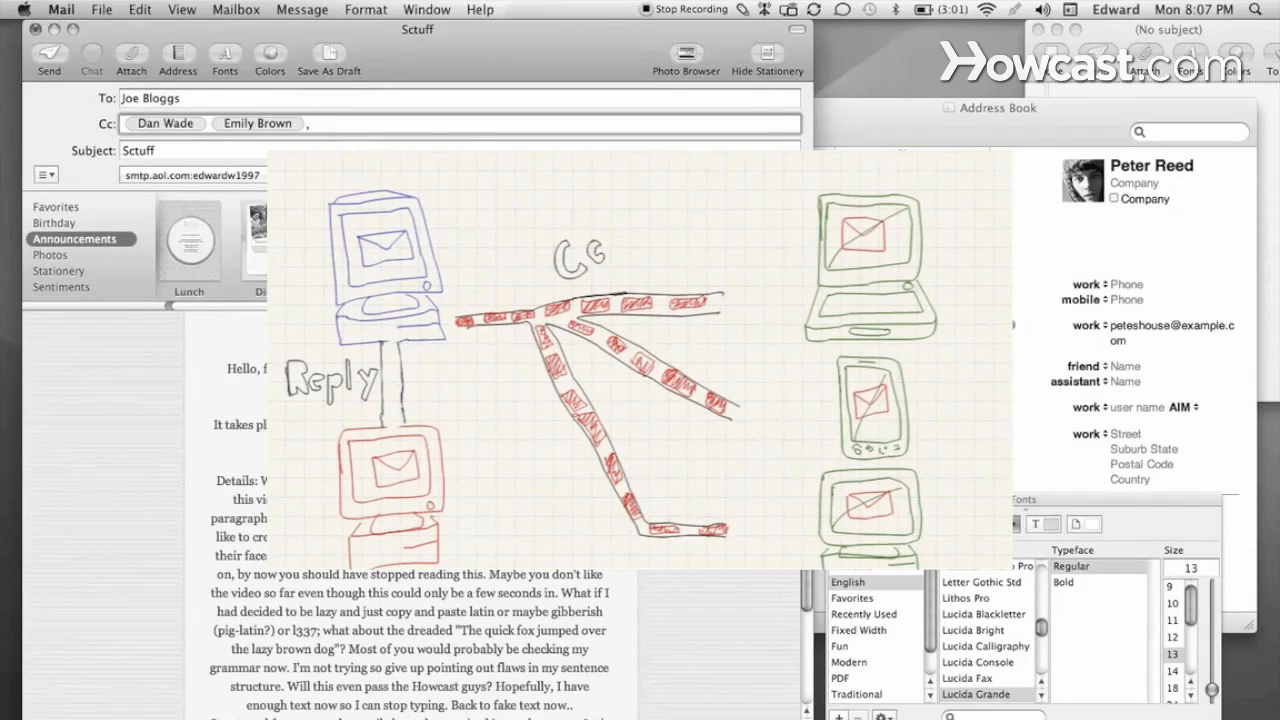
# Put all seven recipients, including Kar, on the To line and leave Cc empty.
pyautogui.write('Kar')
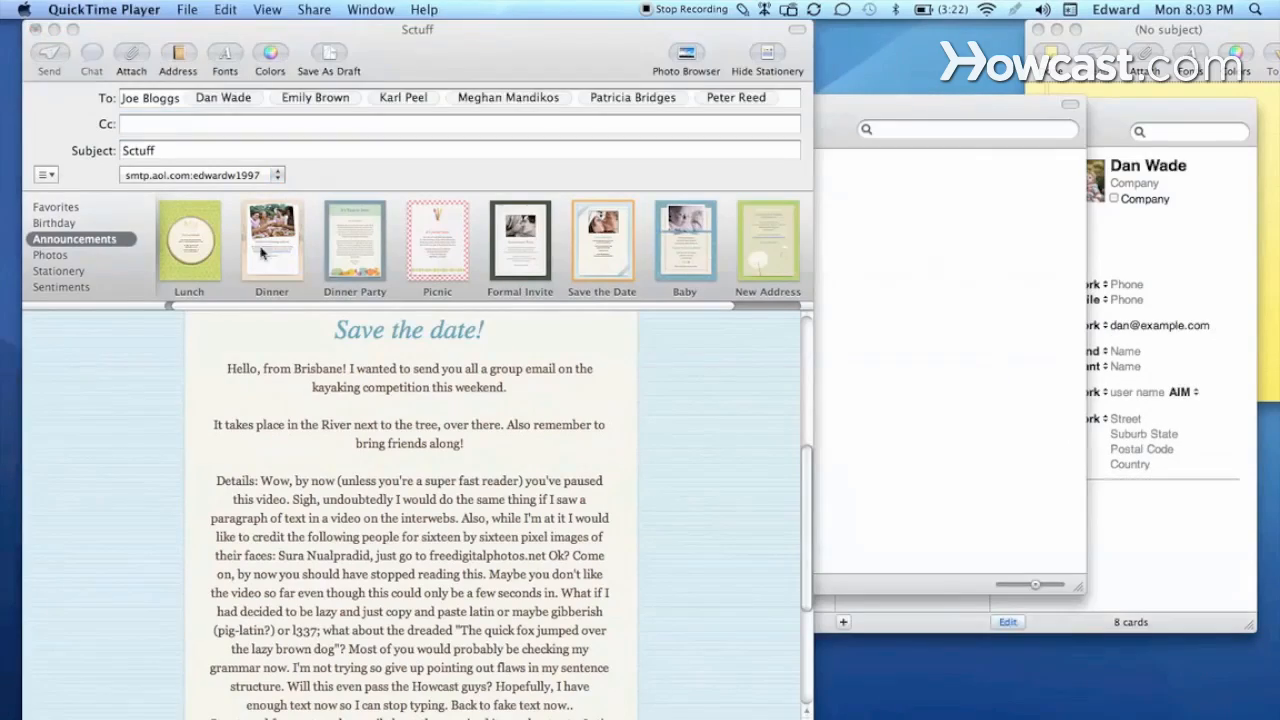
pyautogui.click(224, 52)
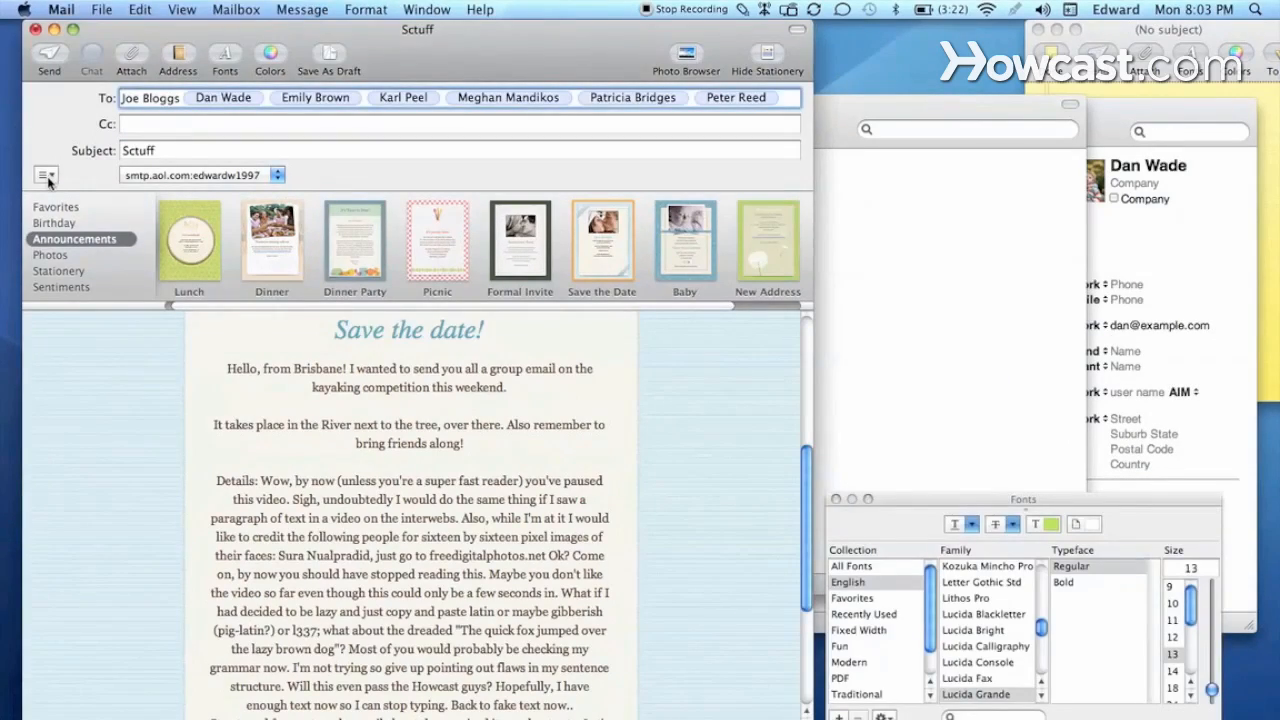
pyautogui.click(44, 175)
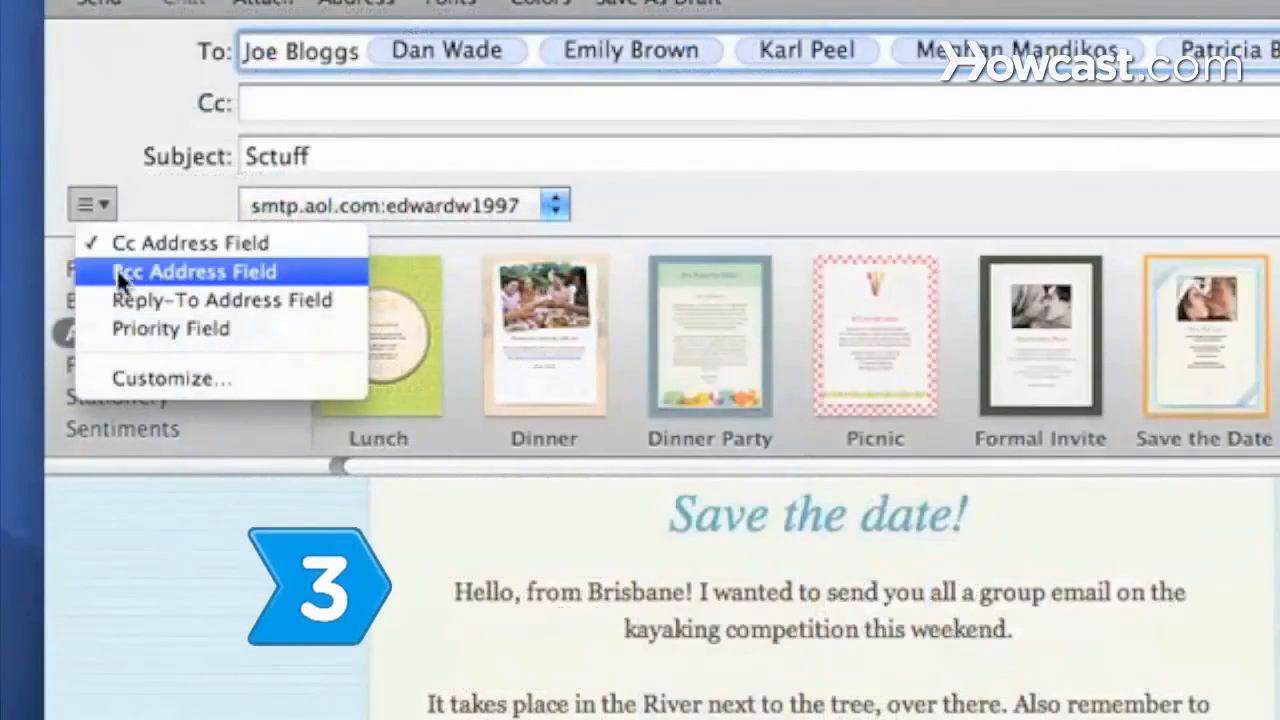
# Add the Bcc Address Field to the 'Sctuff' draft and place the cursor in it.
pyautogui.click(194, 271)
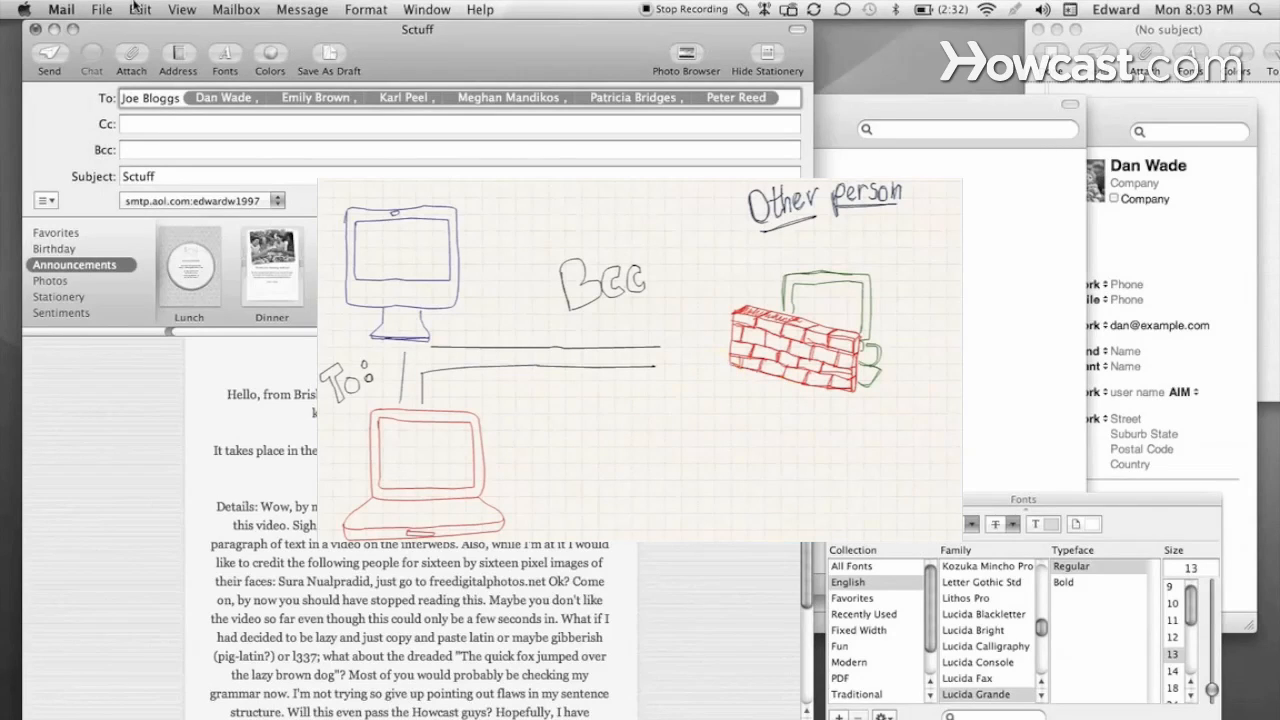
pyautogui.click(139, 9)
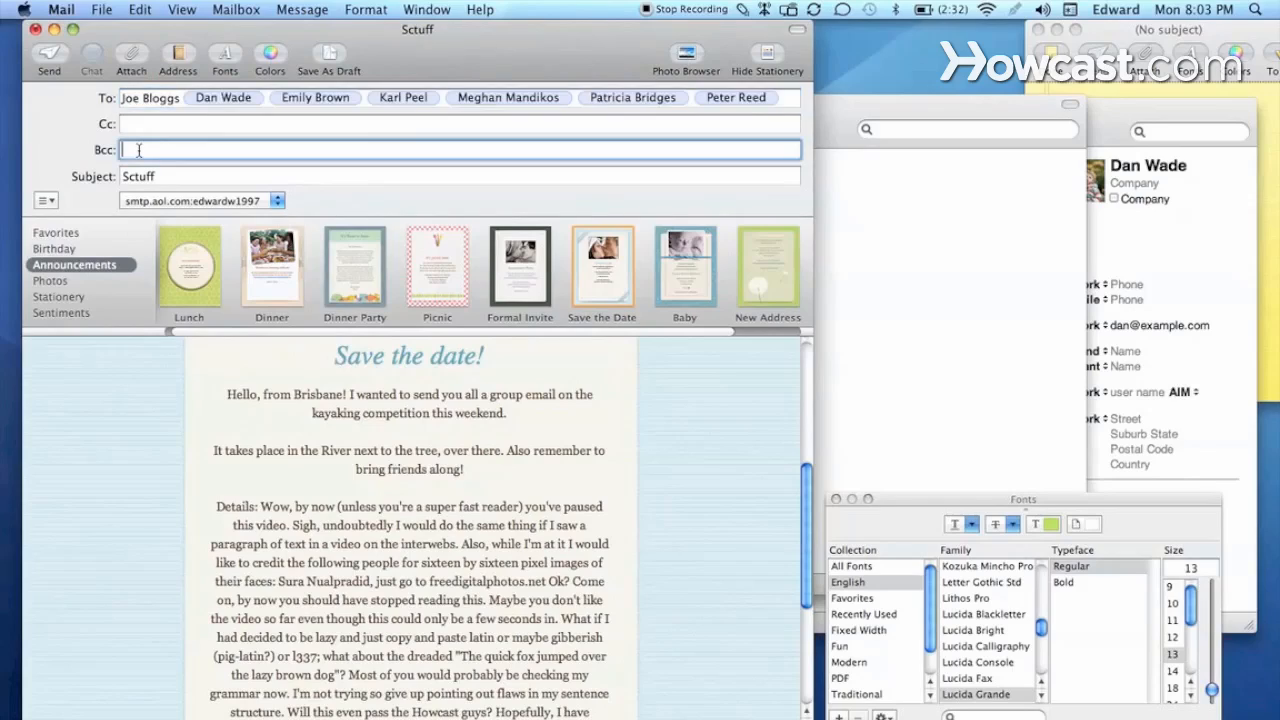
pyautogui.click(139, 9)
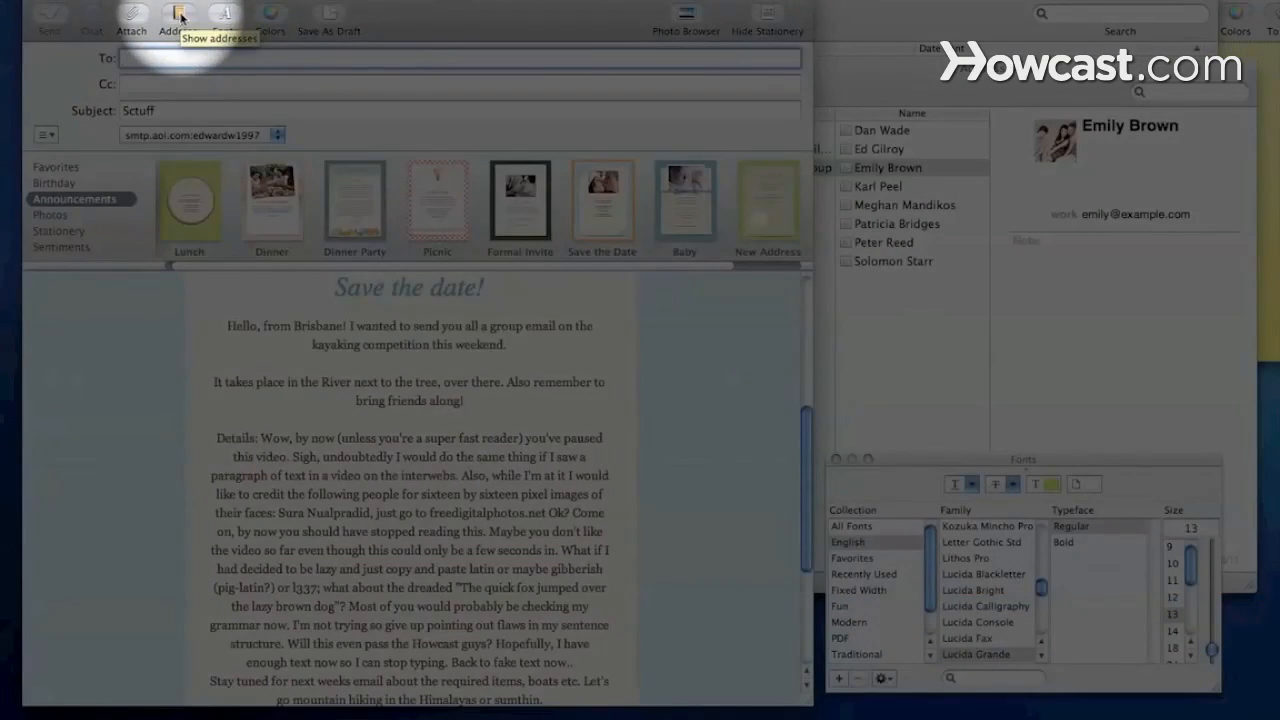
pyautogui.click(177, 55)
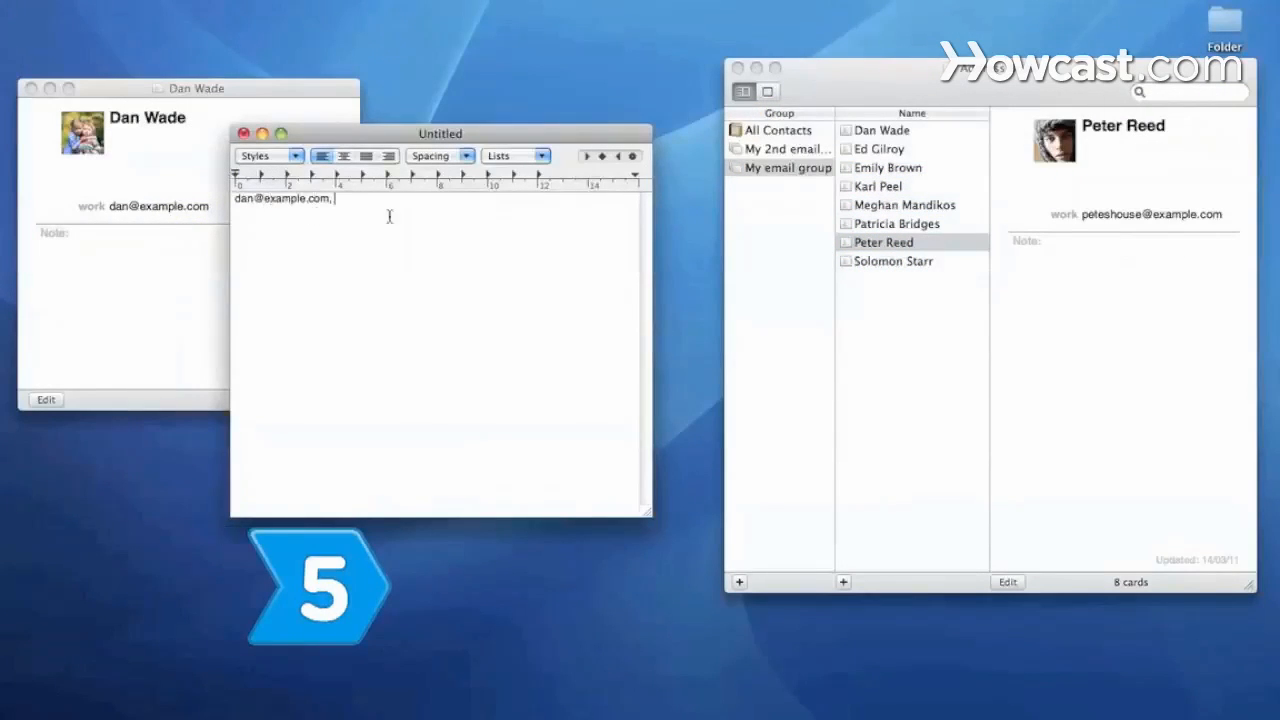
pyautogui.click(892, 261)
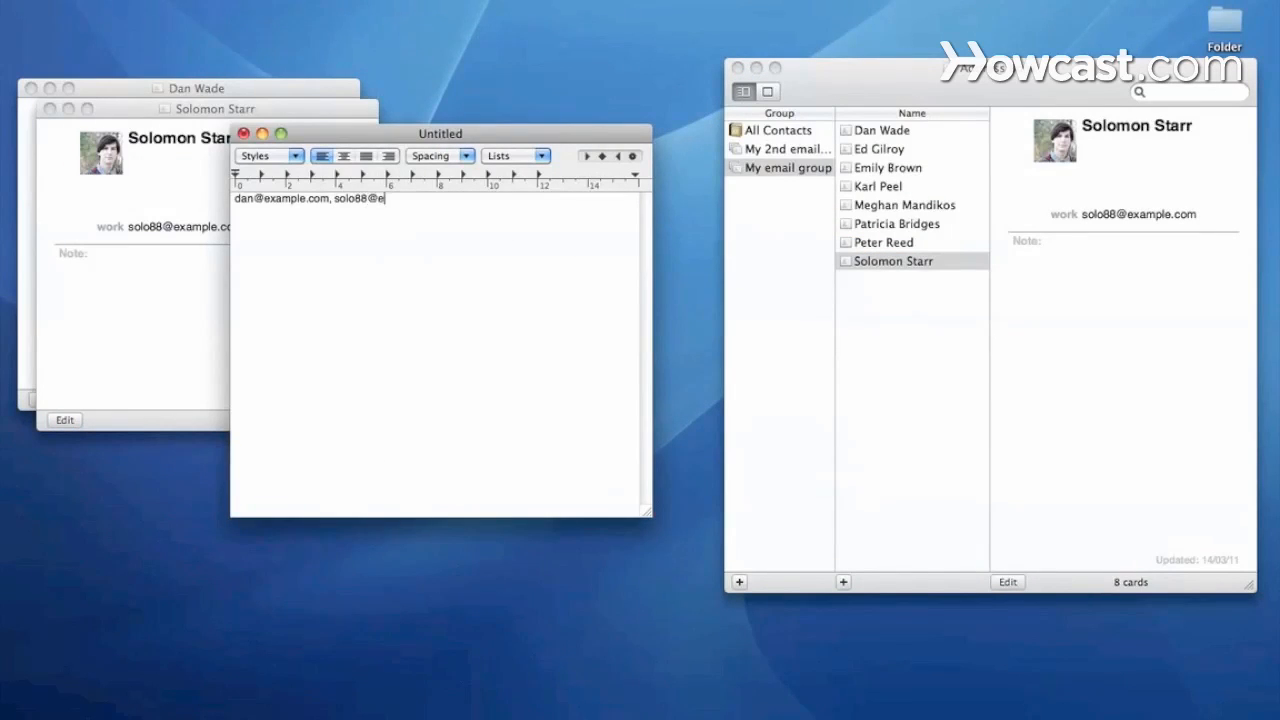
pyautogui.click(243, 133)
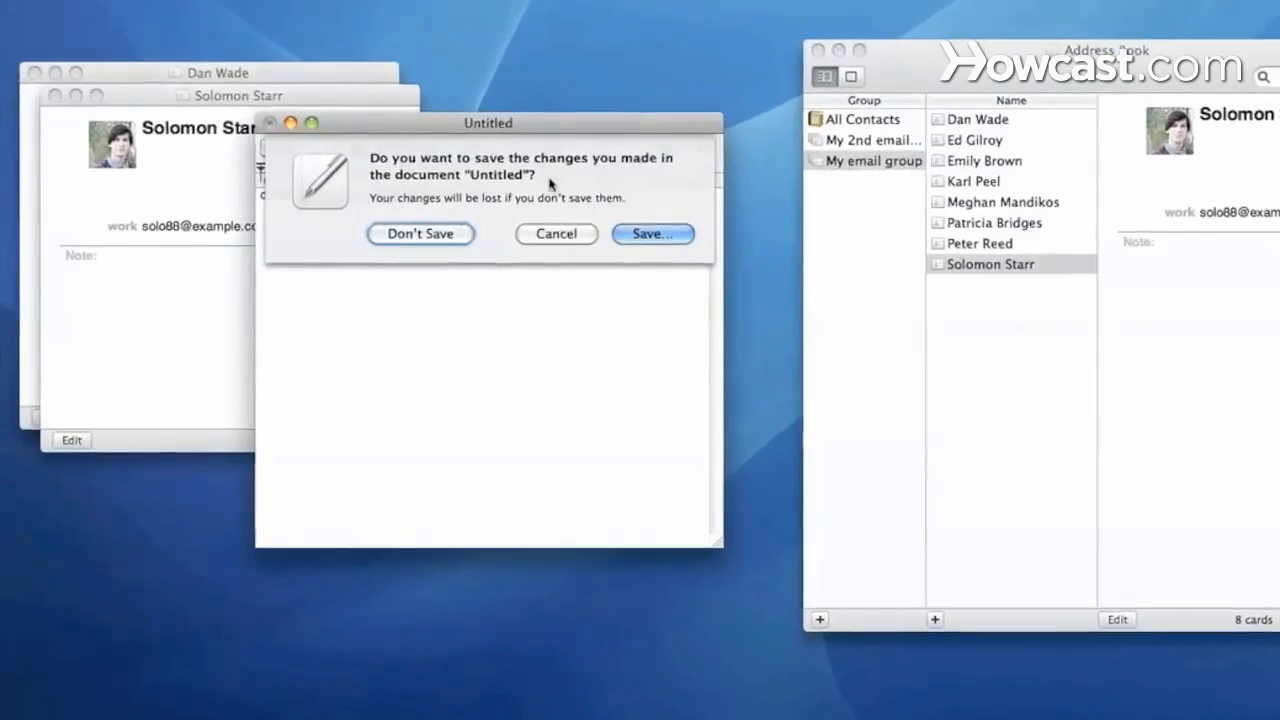
# Save the address list to the Desktop as 'my group'.
pyautogui.click(651, 233)
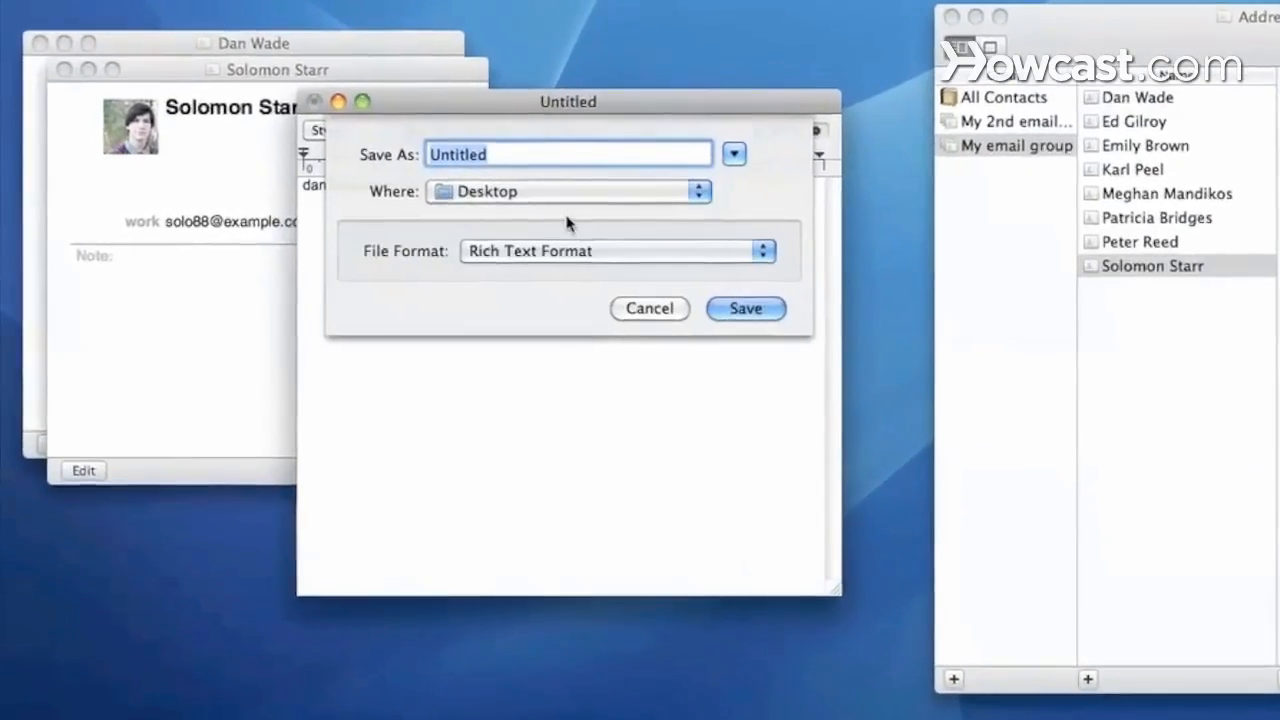
pyautogui.write('my gr')
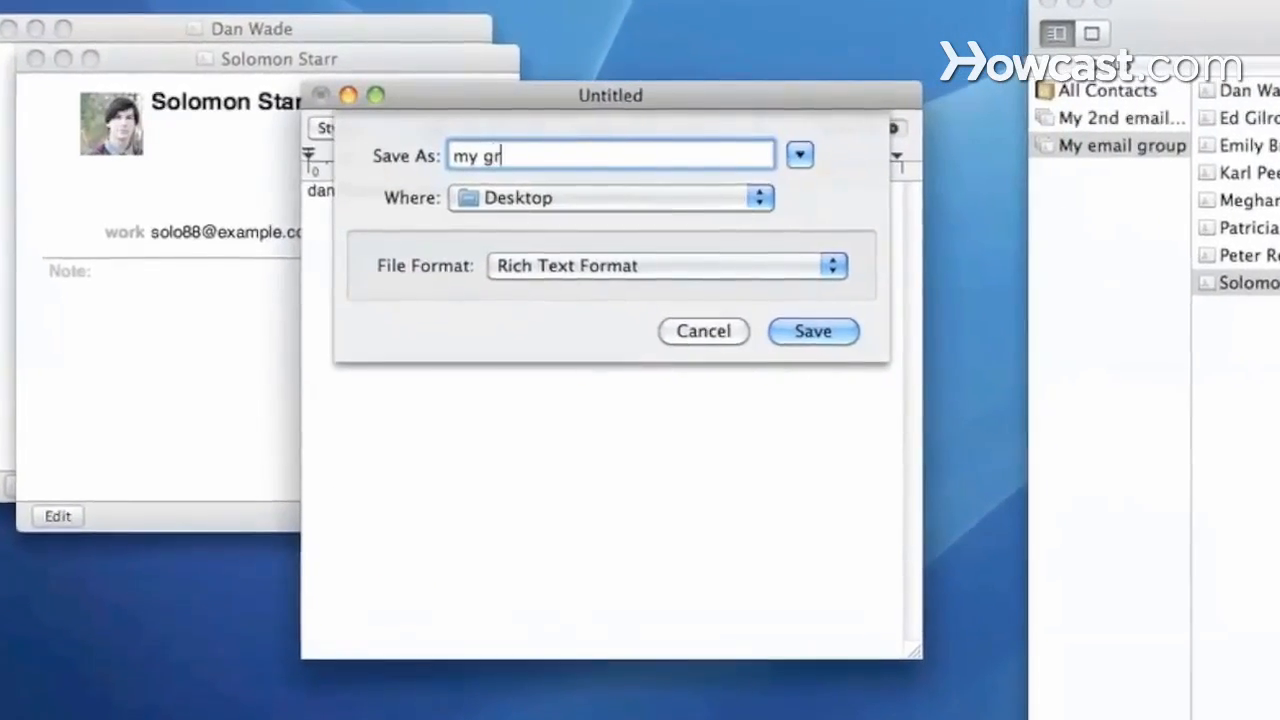
pyautogui.write('oup')
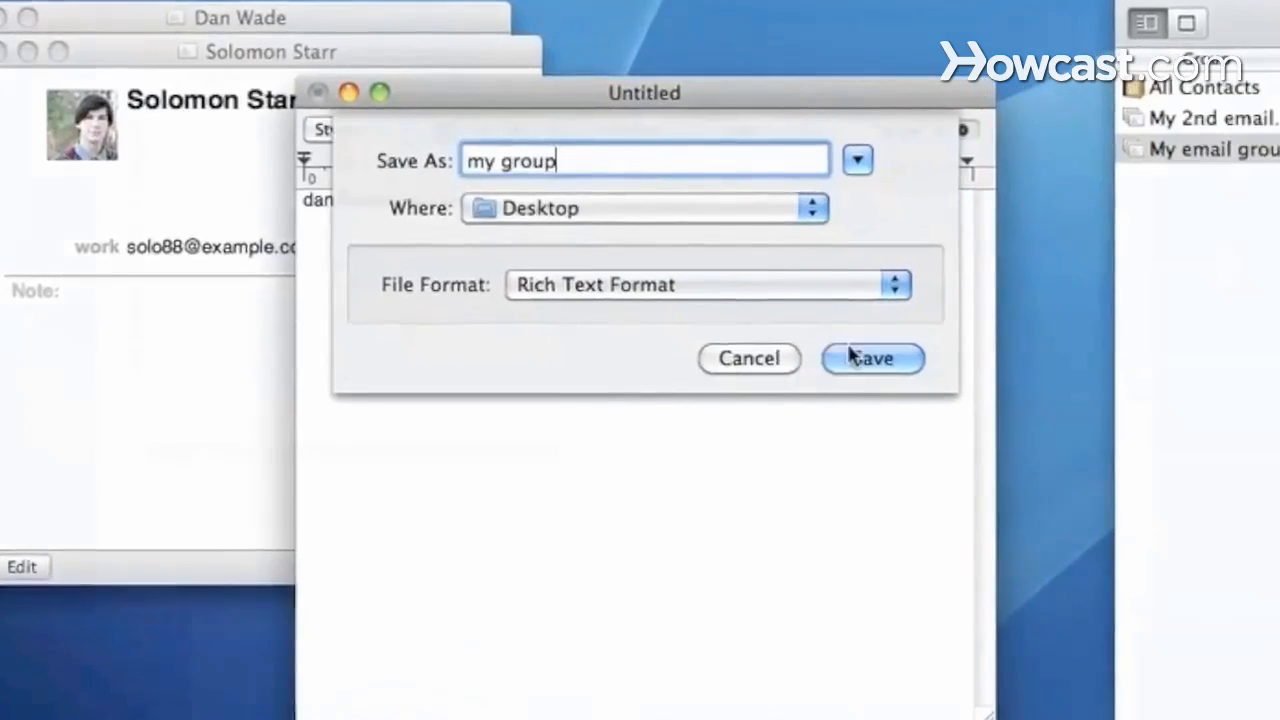
pyautogui.click(872, 358)
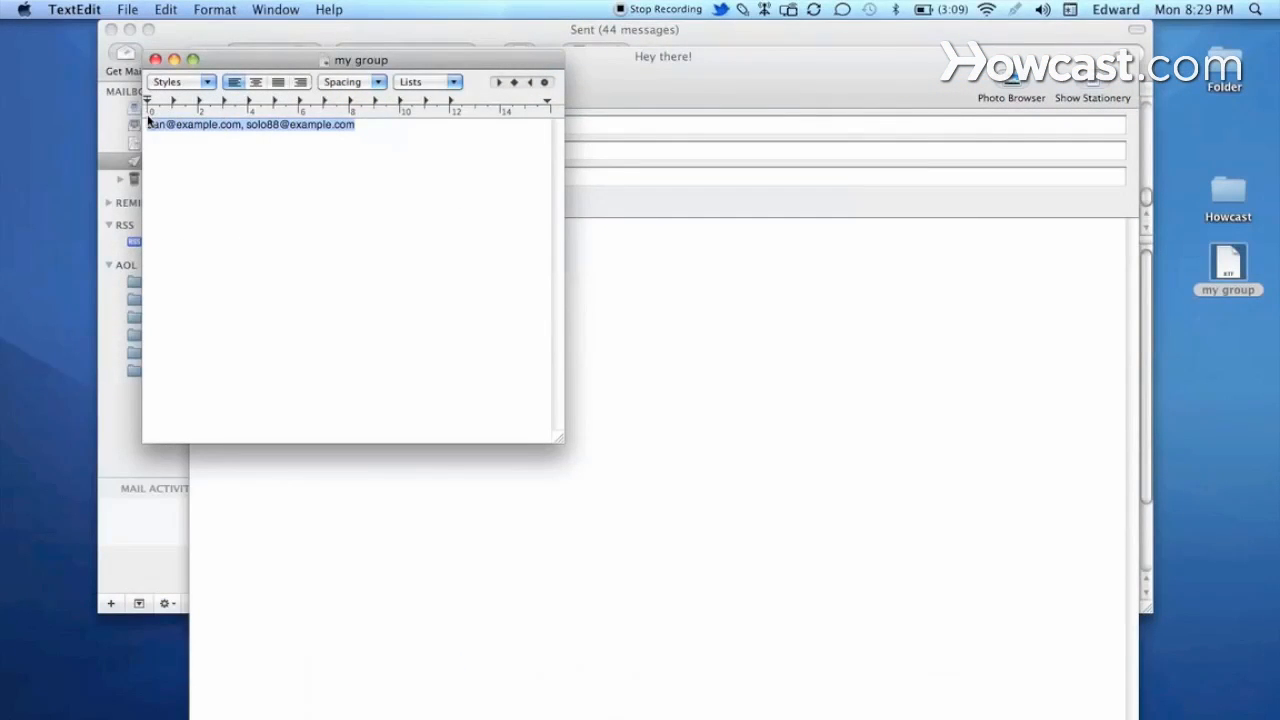